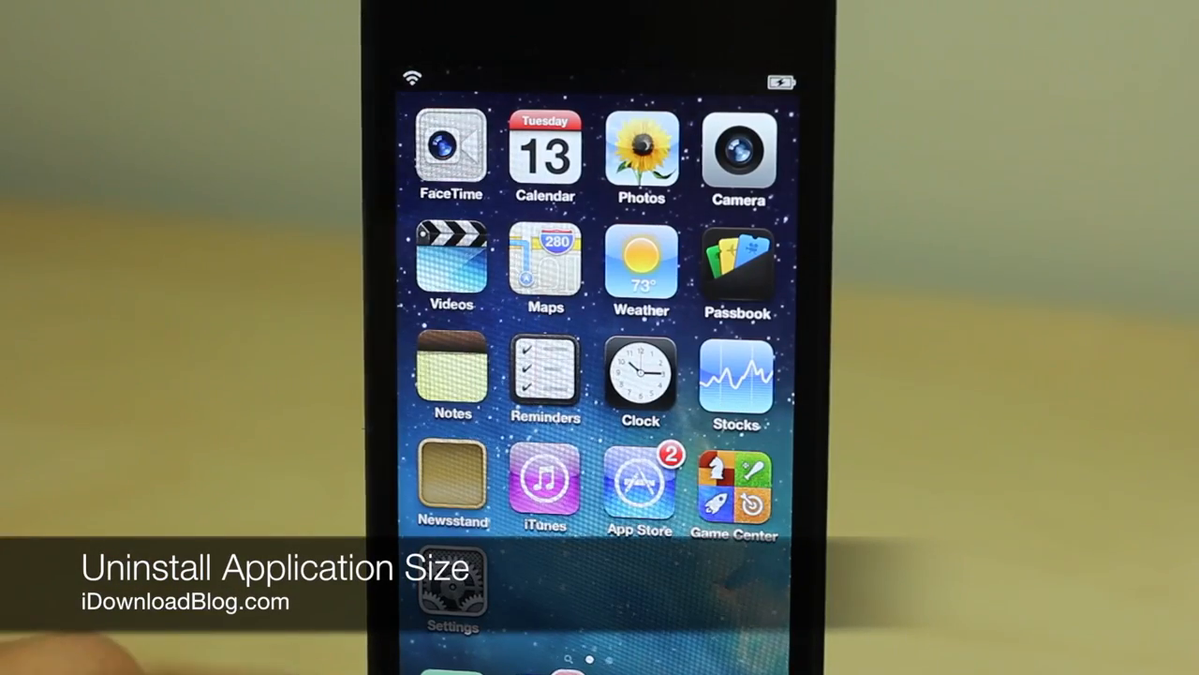
Swipe to the home screen page with Dropbox, Netflix and Spotify.
{"action": "scroll", "scroll_direction": "left", "scroll_amount": 3}
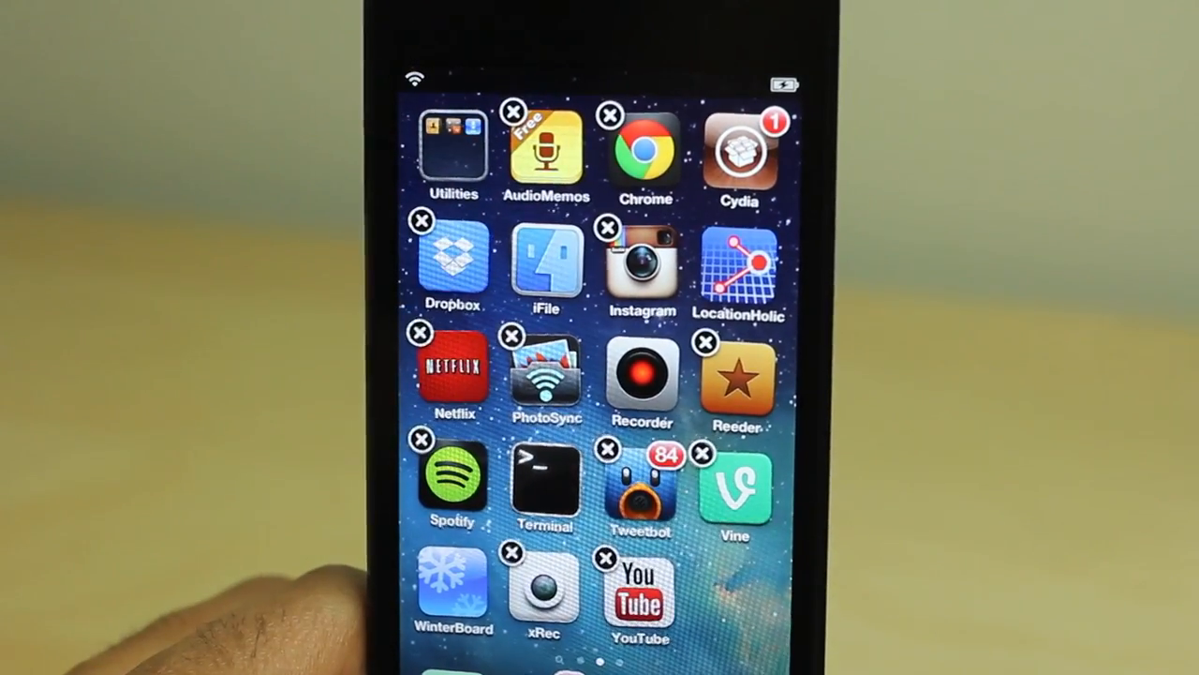
{"action": "left_click", "coordinate": [512, 112]}
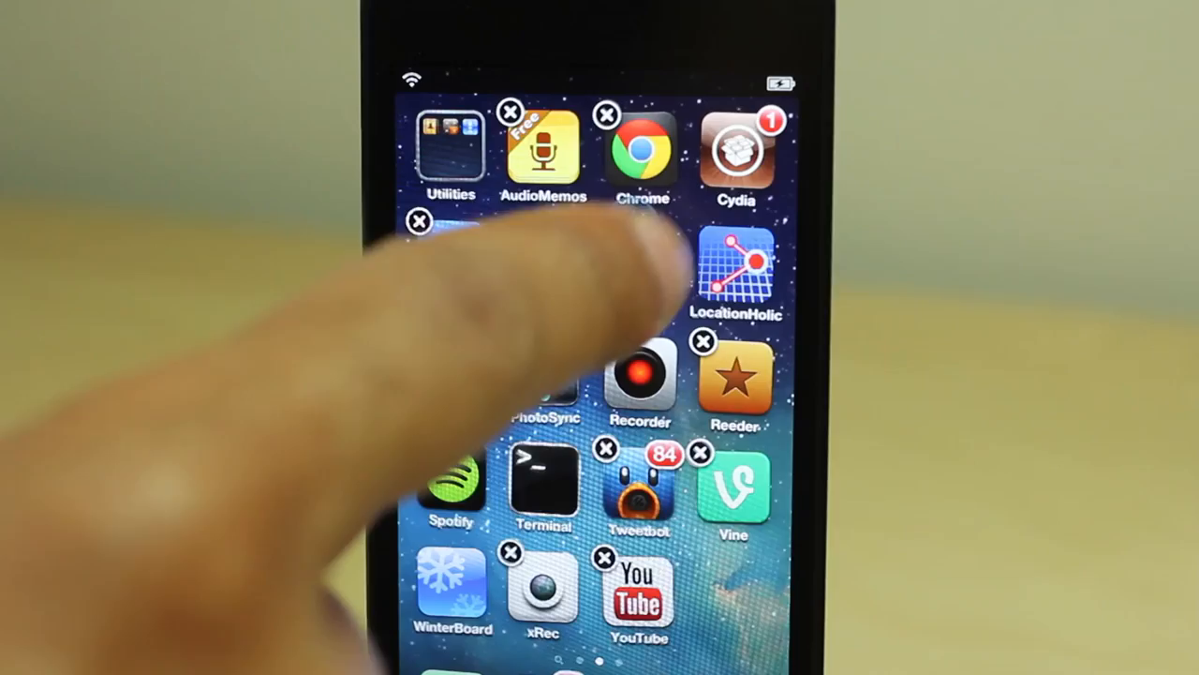
{"action": "left_click", "coordinate": [606, 227]}
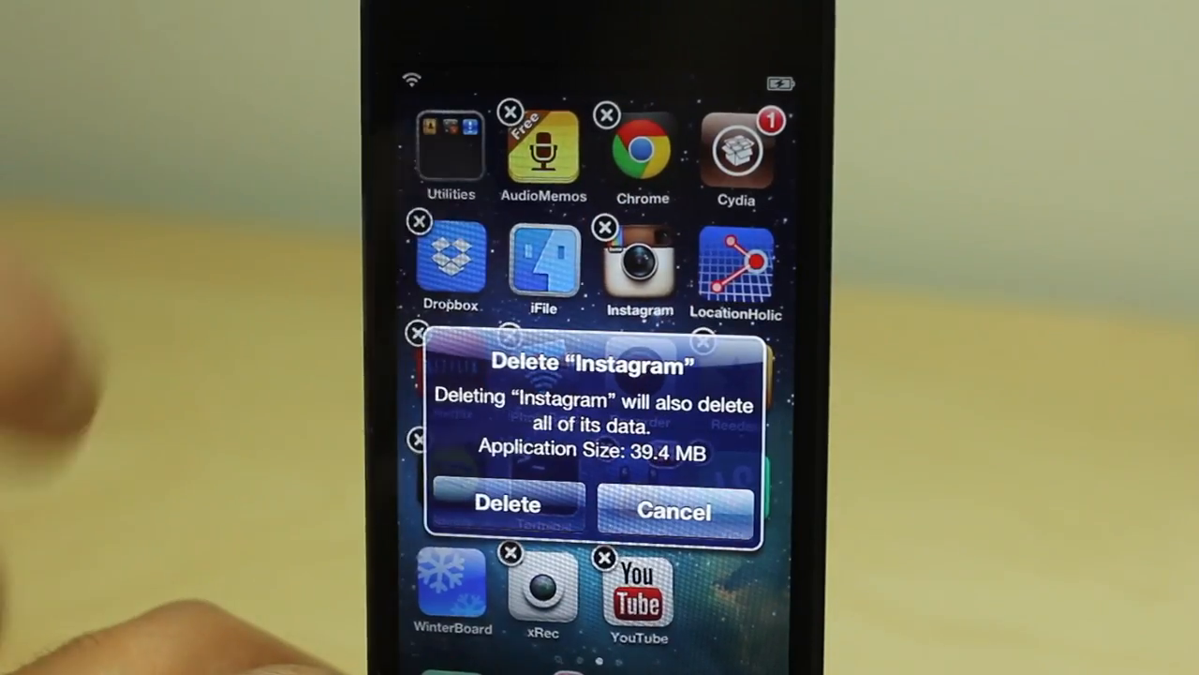
{"action": "left_click", "coordinate": [673, 511]}
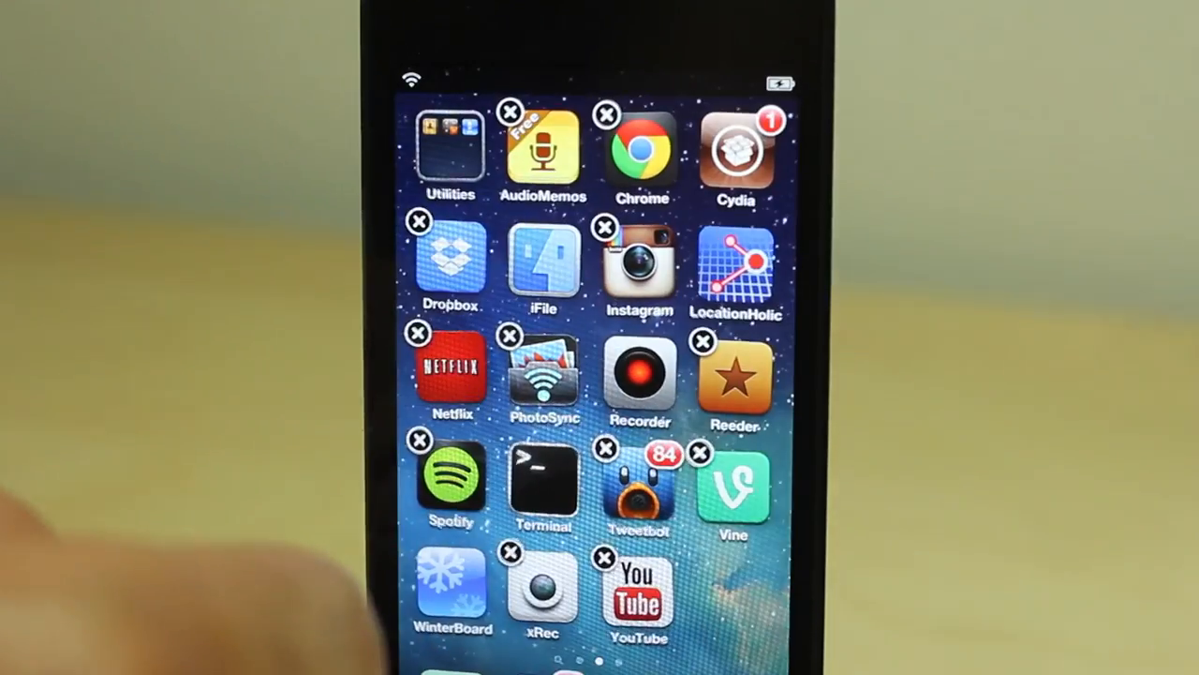
{"action": "left_click", "coordinate": [607, 453]}
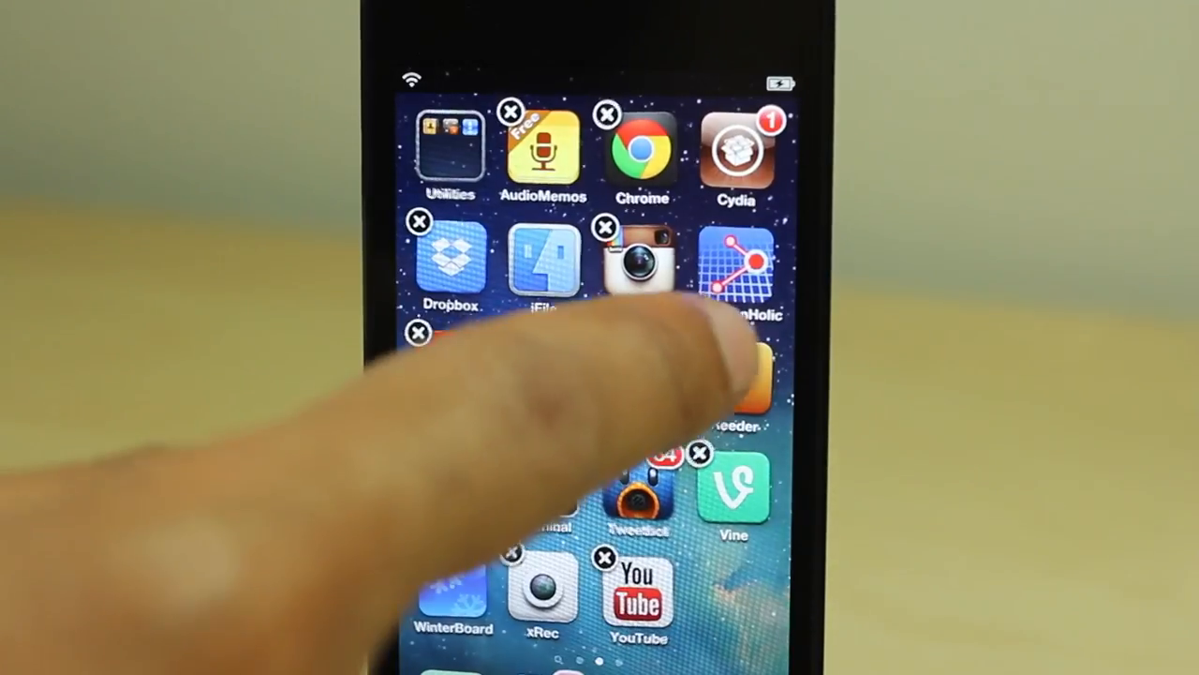
View Spotify's 89.3 MB size in its delete prompt, then exit wiggle mode to the first page.
{"action": "left_click", "coordinate": [737, 338]}
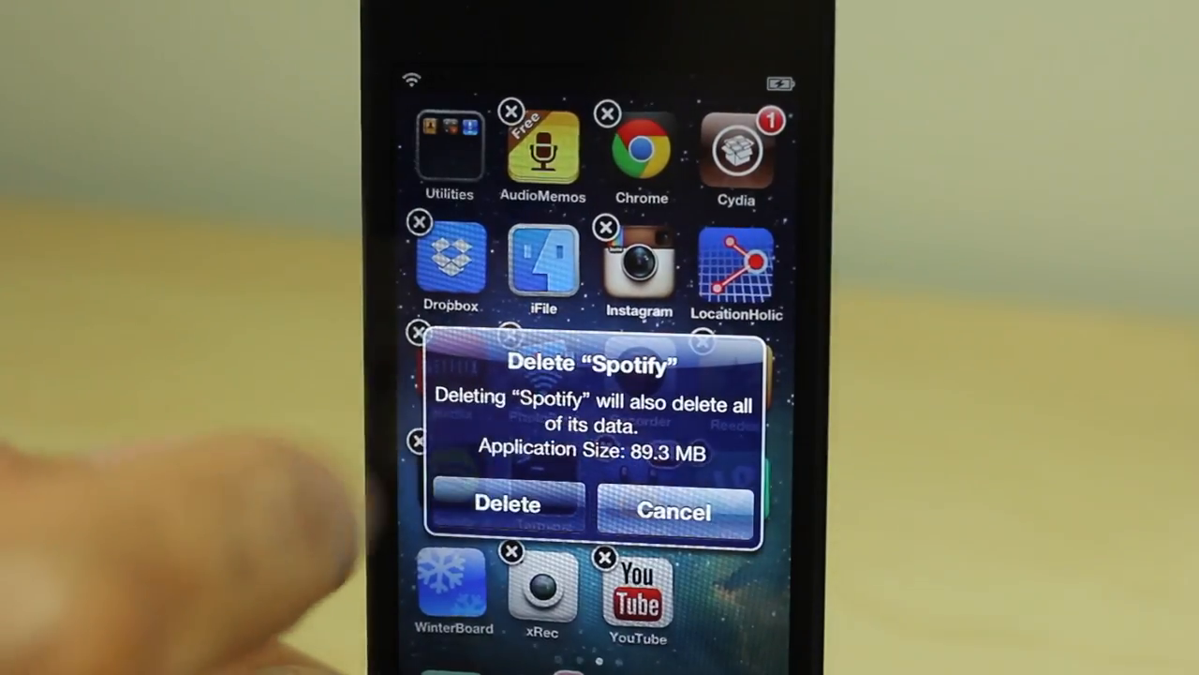
{"action": "left_click", "coordinate": [673, 510]}
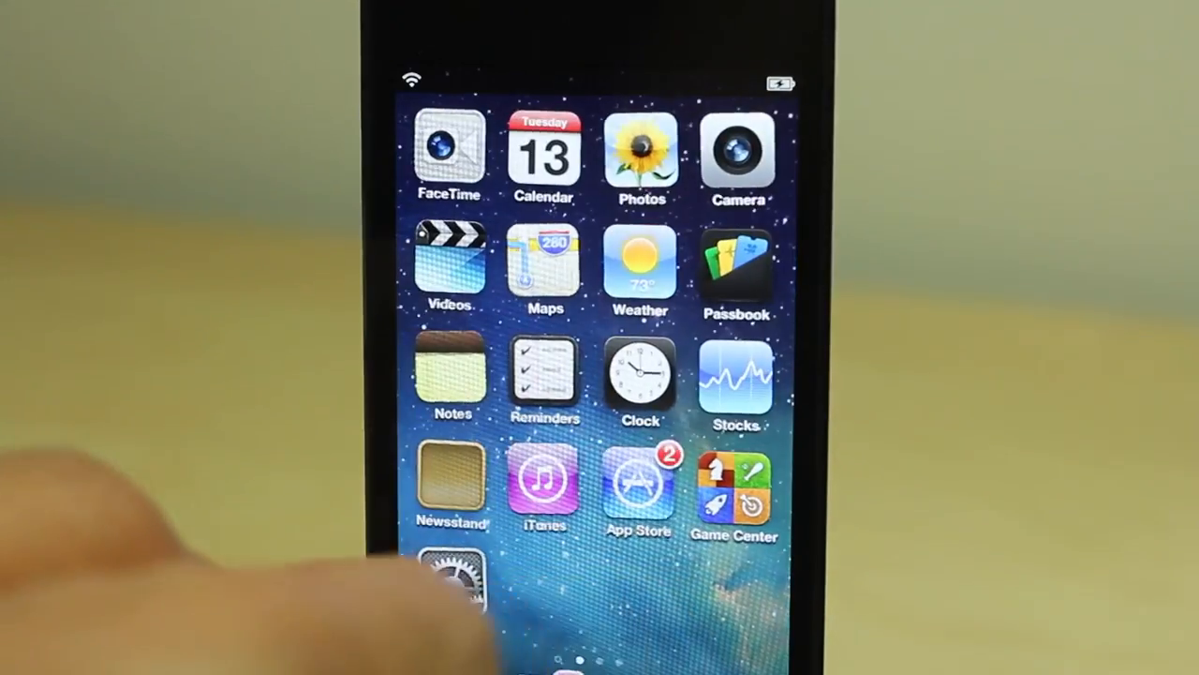